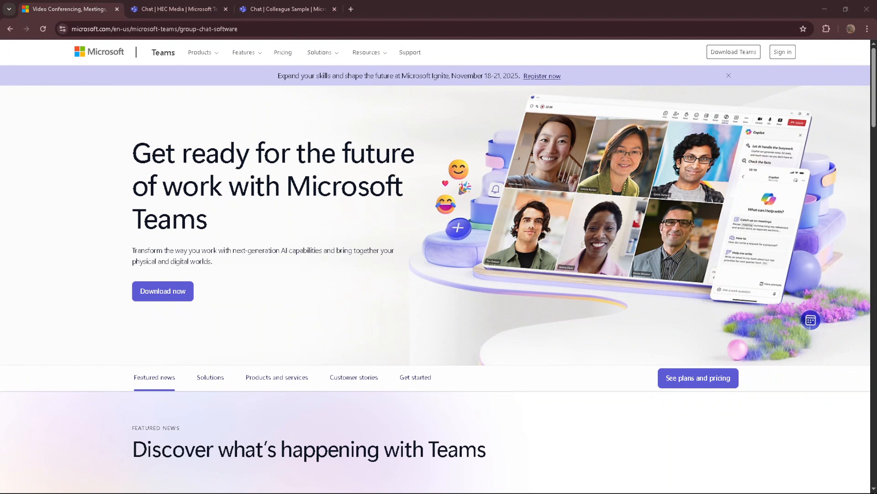
pyautogui.moveTo(440, 275)
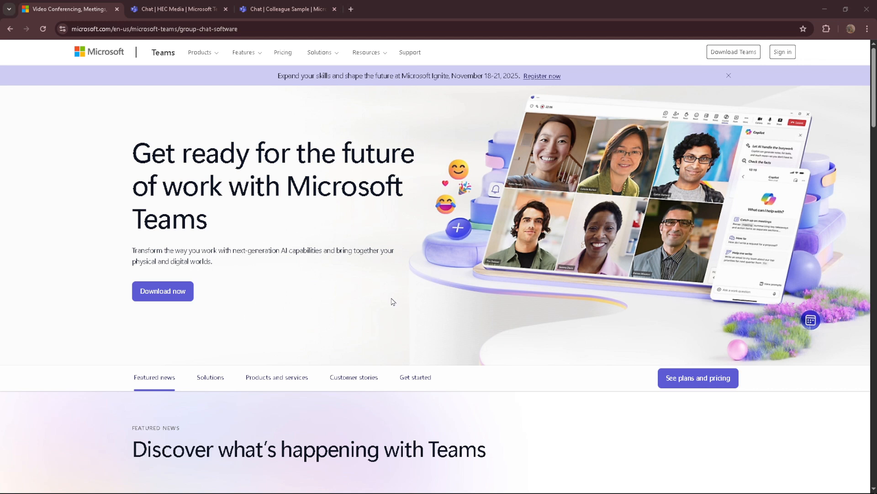
pyautogui.moveTo(376, 306)
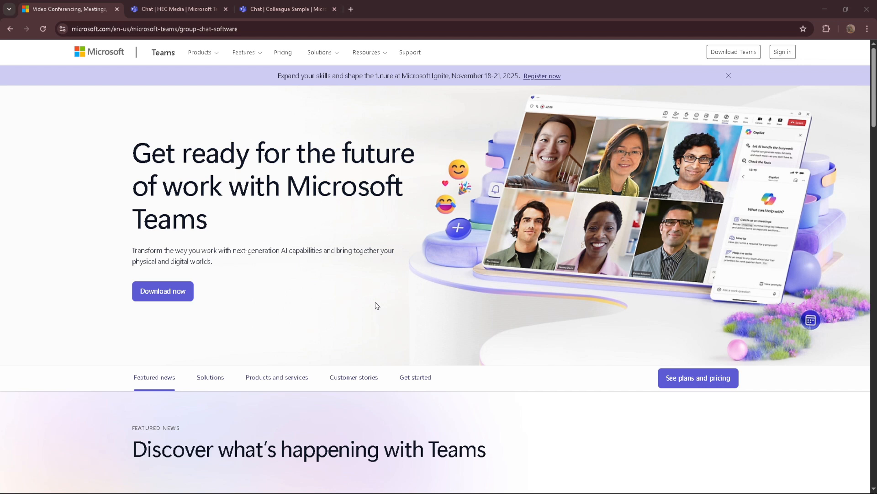
pyautogui.moveTo(338, 312)
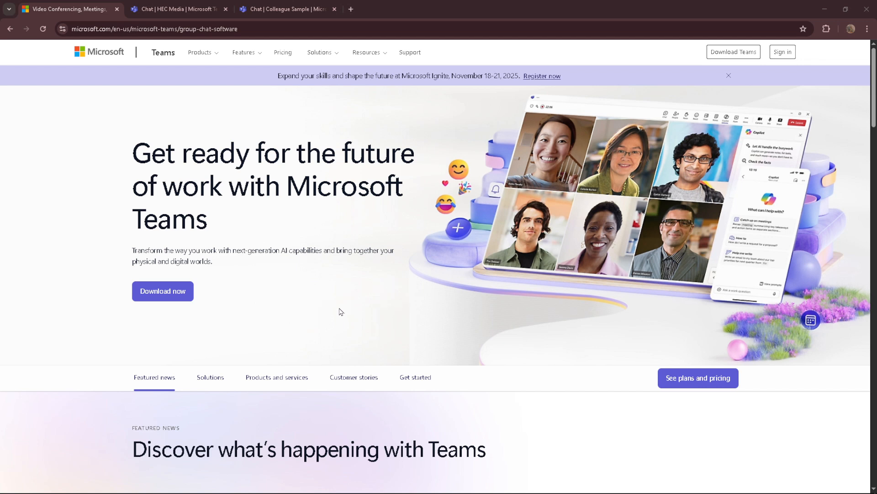
pyautogui.moveTo(359, 330)
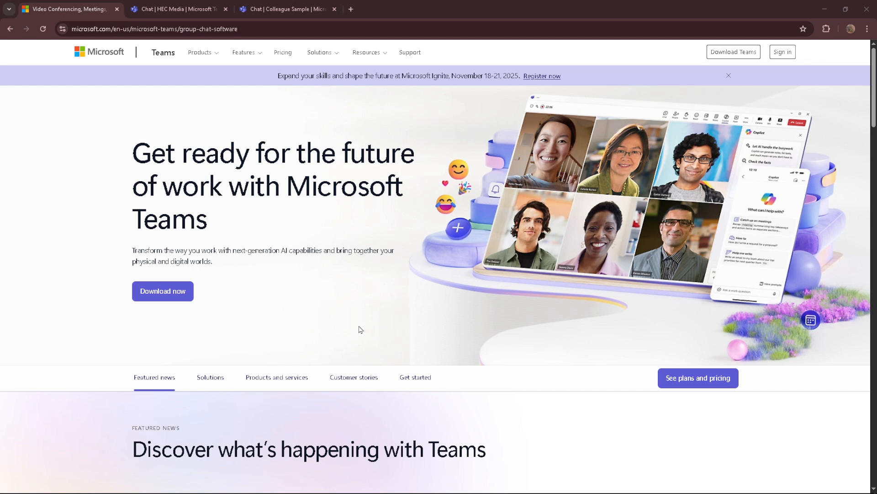
pyautogui.moveTo(366, 330)
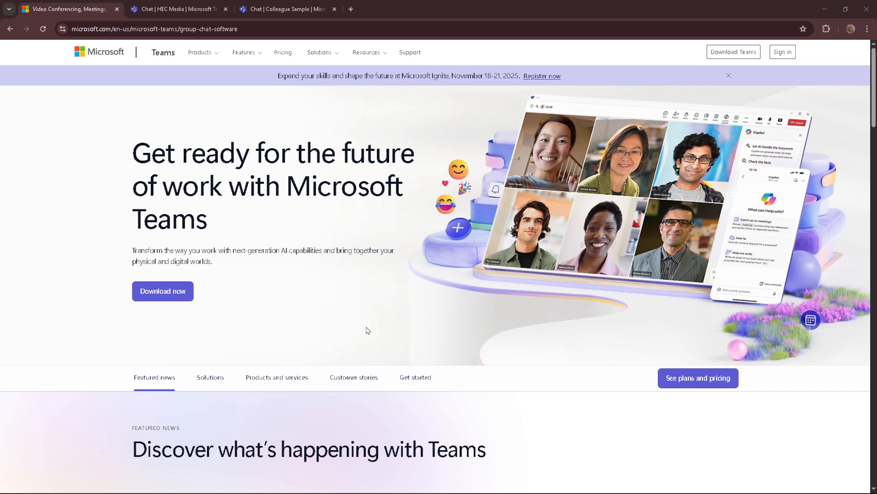
pyautogui.moveTo(399, 450)
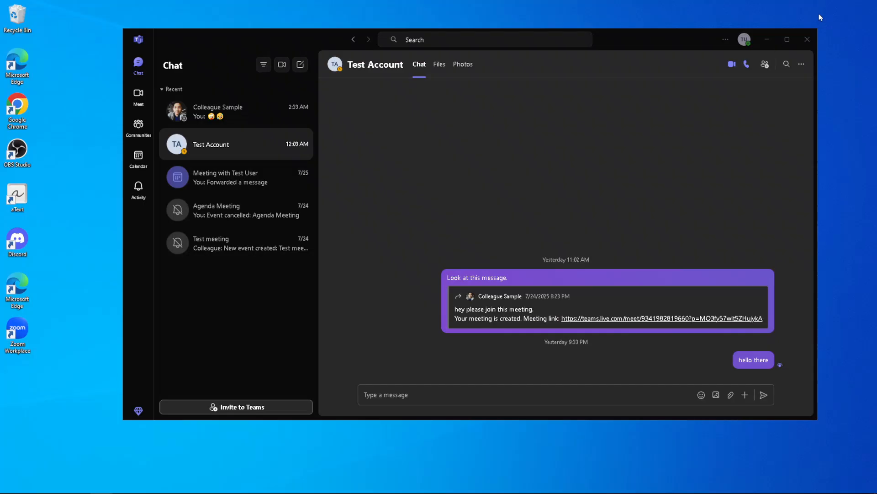
pyautogui.moveTo(424, 268)
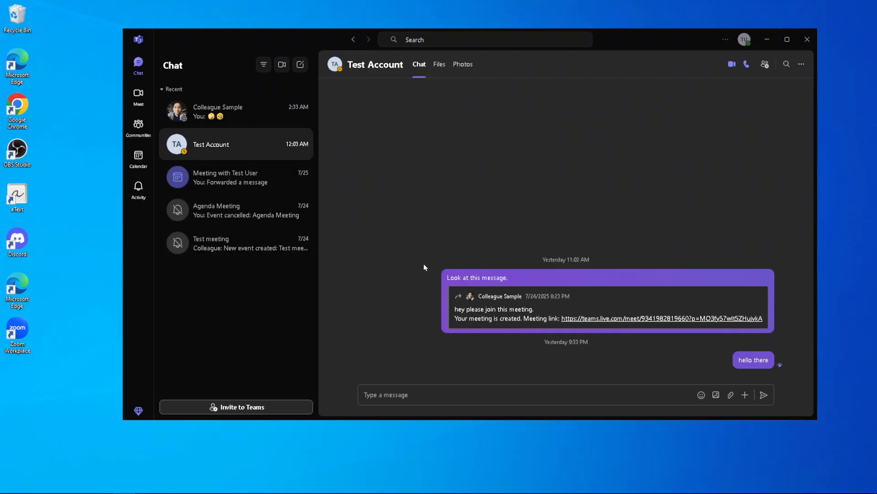
pyautogui.moveTo(138, 64)
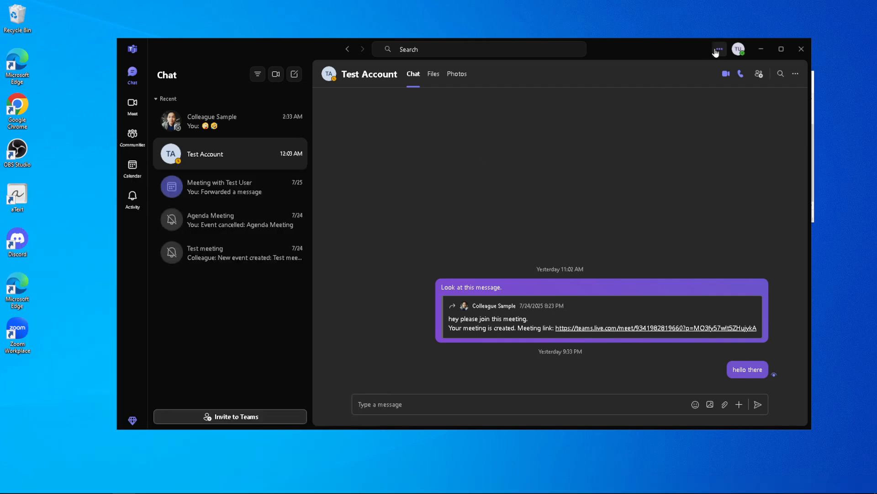
# Open the '...' Settings and more menu to check for Settings, Zoom, Help and update options.
pyautogui.click(718, 49)
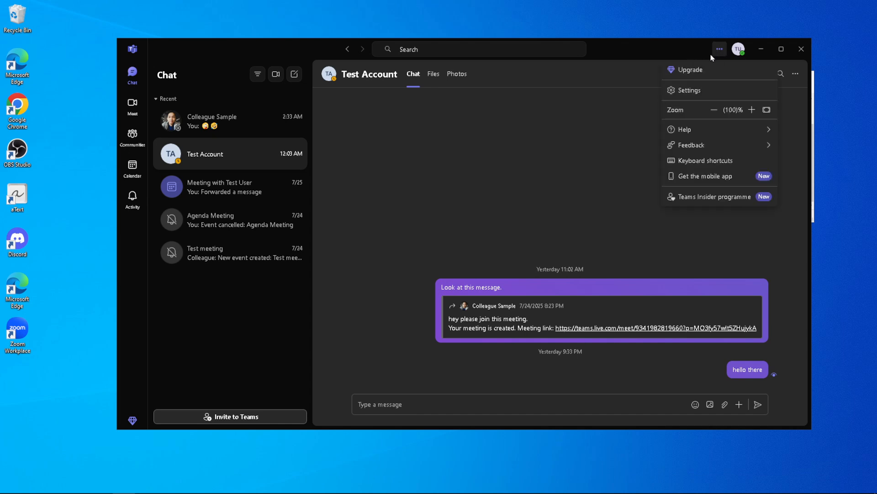
pyautogui.moveTo(720, 50)
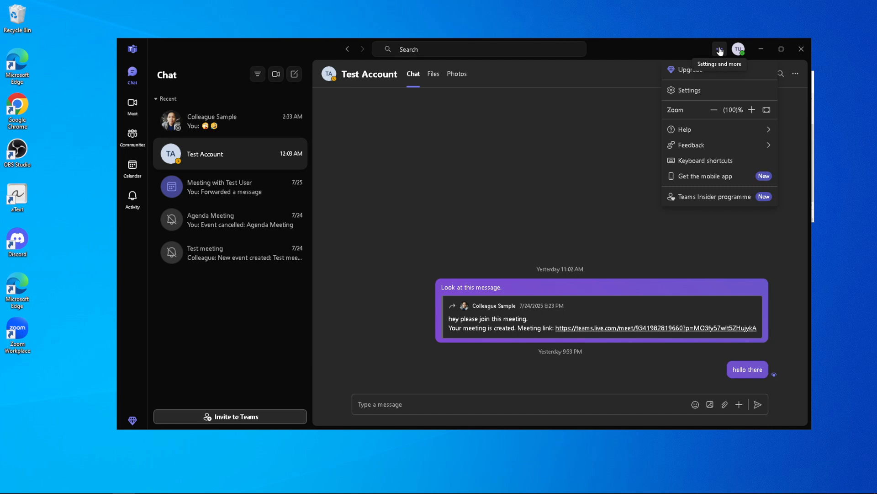
pyautogui.moveTo(730, 41)
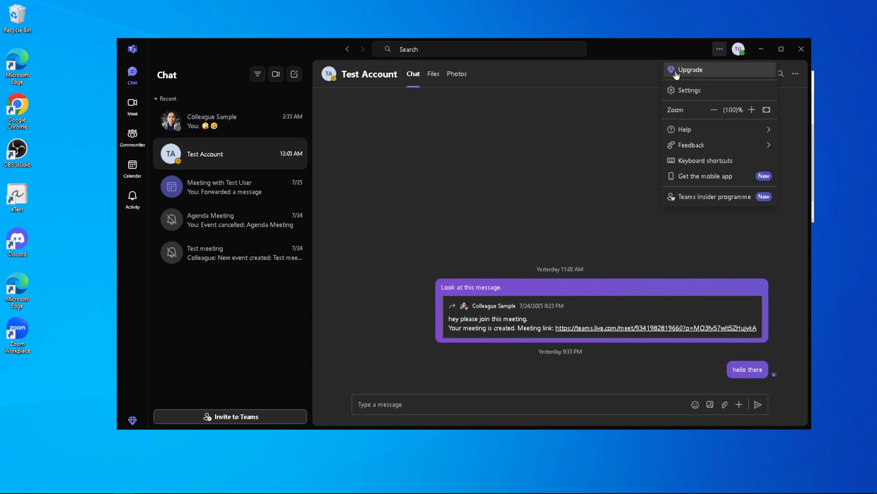
pyautogui.moveTo(676, 76)
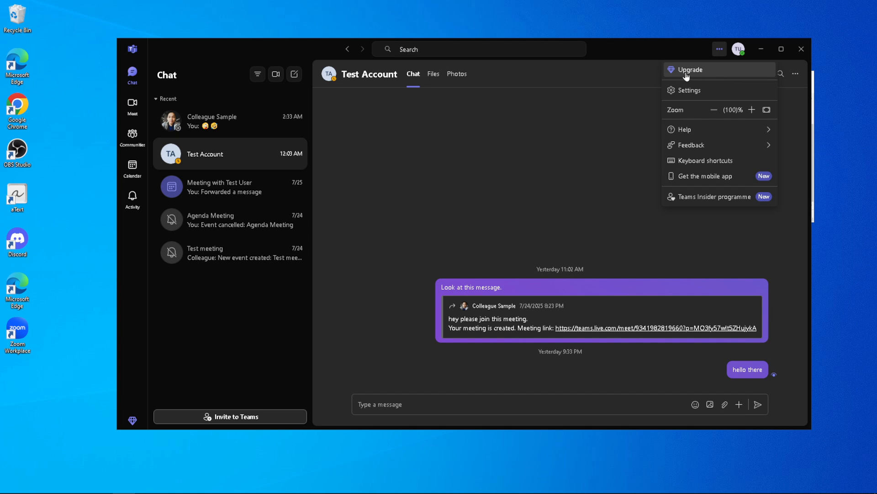
pyautogui.moveTo(724, 74)
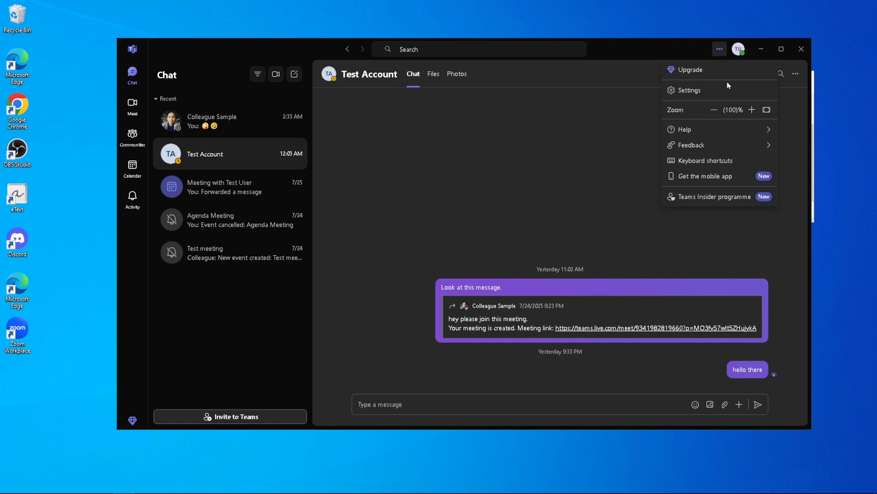
pyautogui.moveTo(691, 70)
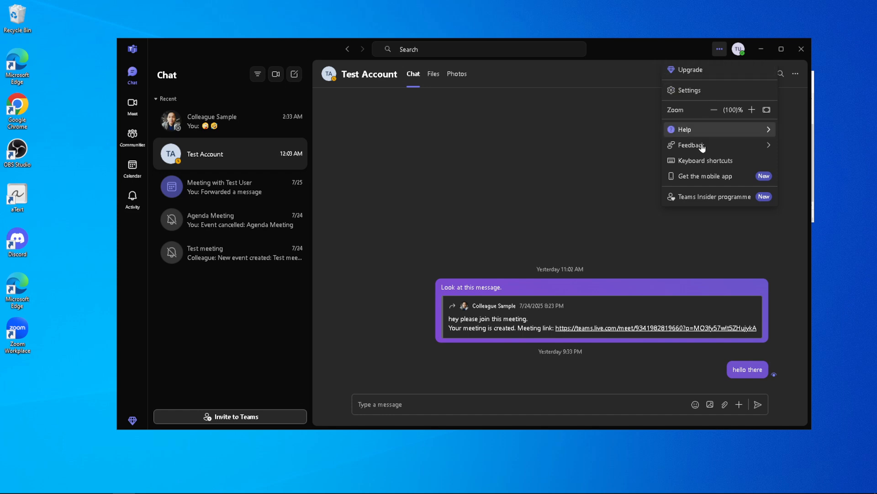
pyautogui.moveTo(688, 69)
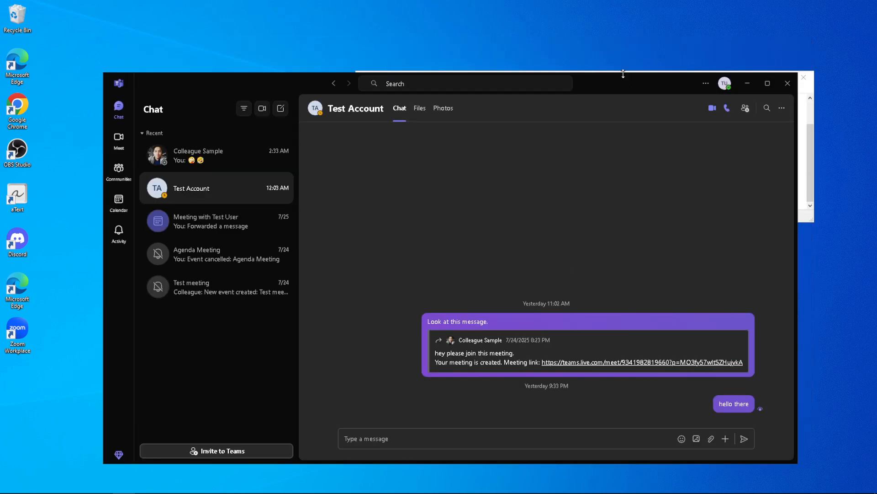
pyautogui.rightClick(623, 73)
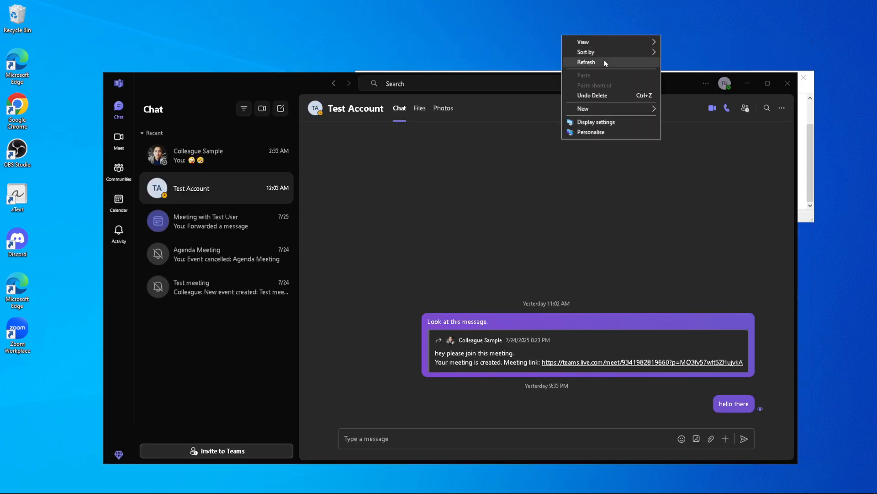
pyautogui.click(681, 89)
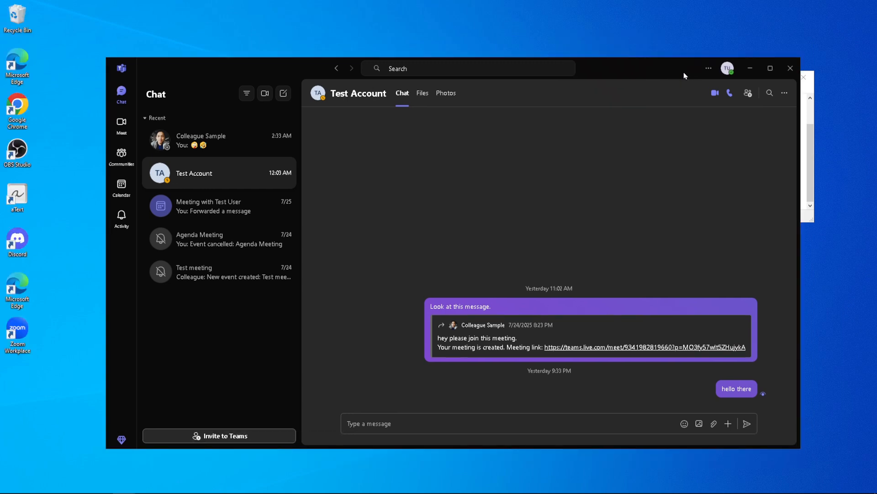
pyautogui.moveTo(718, 89)
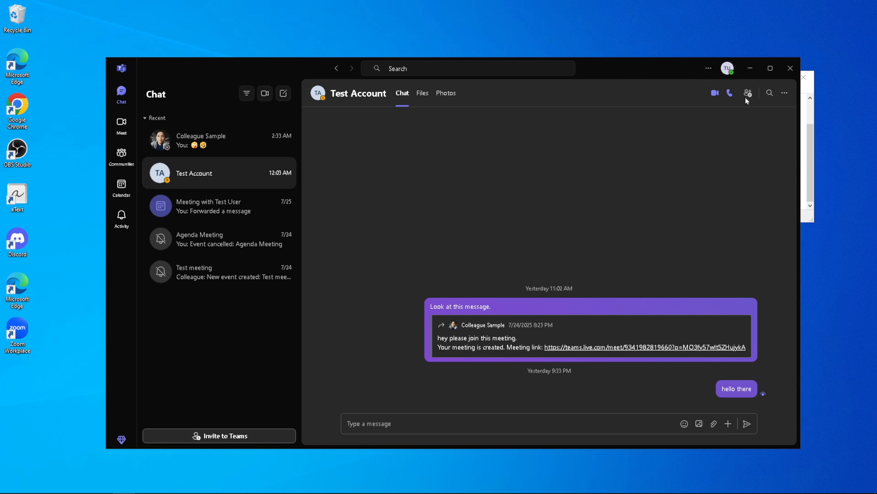
pyautogui.moveTo(675, 83)
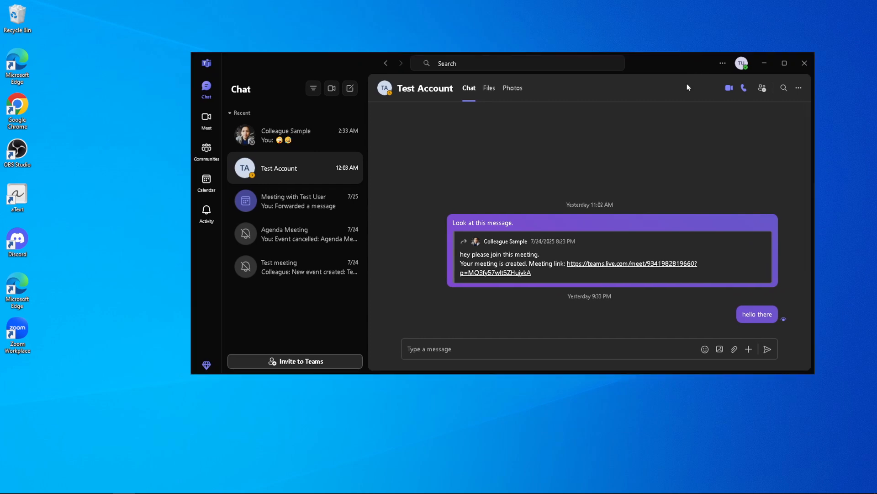
pyautogui.moveTo(683, 104)
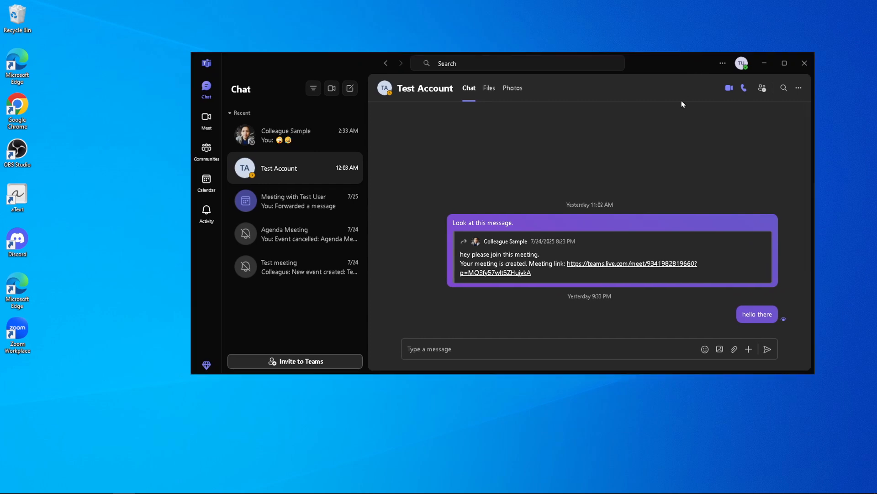
pyautogui.moveTo(704, 92)
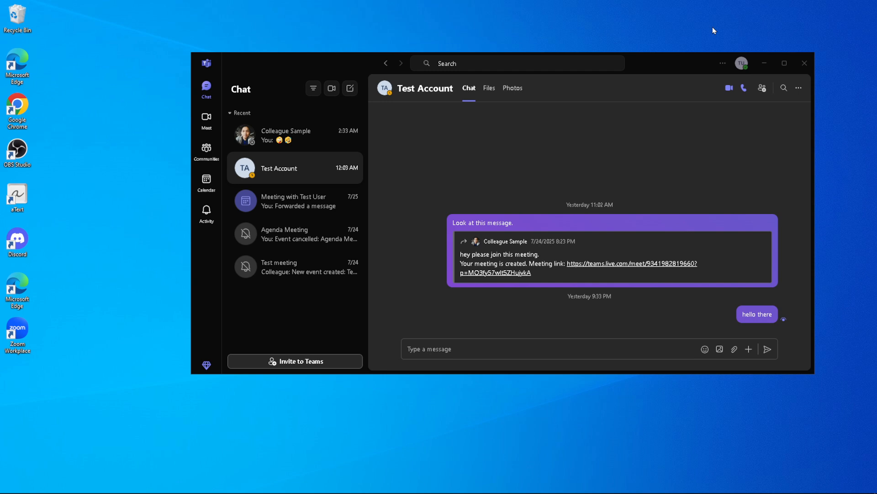
pyautogui.moveTo(714, 36)
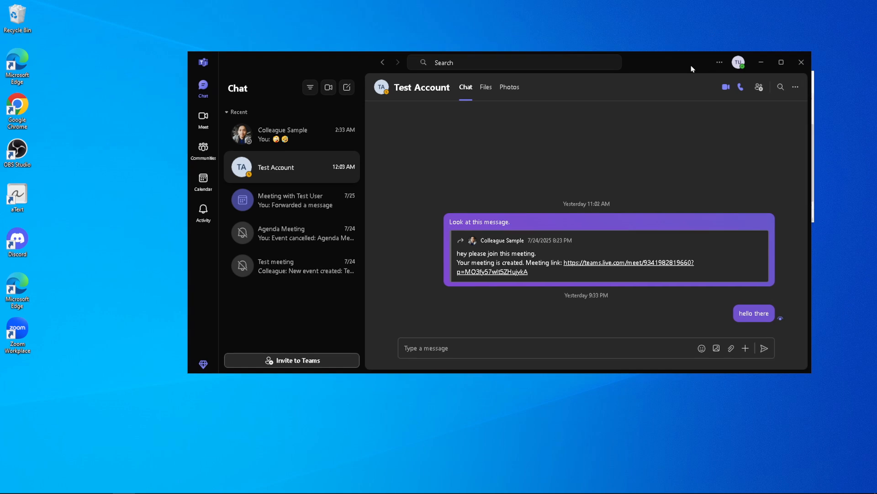
pyautogui.moveTo(609, 110)
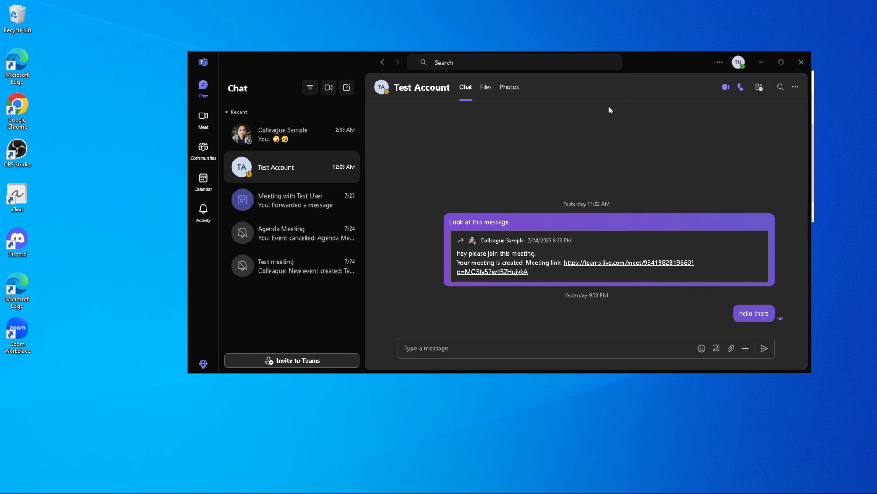
pyautogui.moveTo(720, 62)
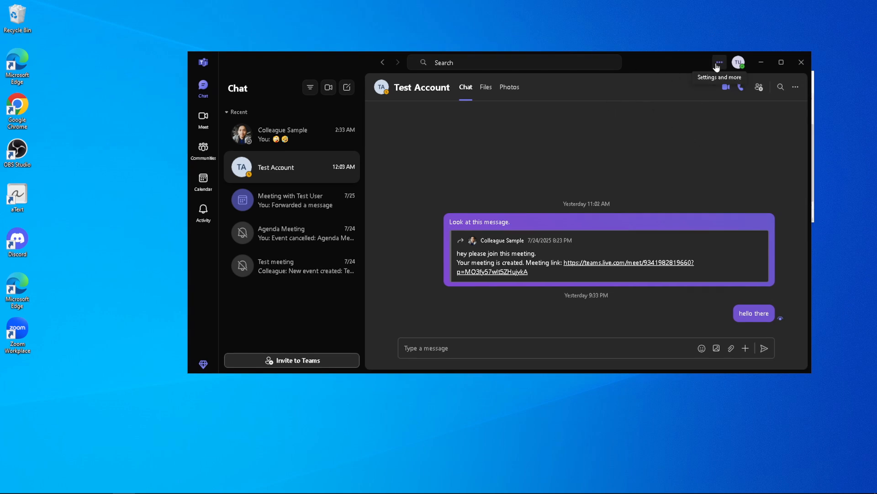
pyautogui.click(719, 62)
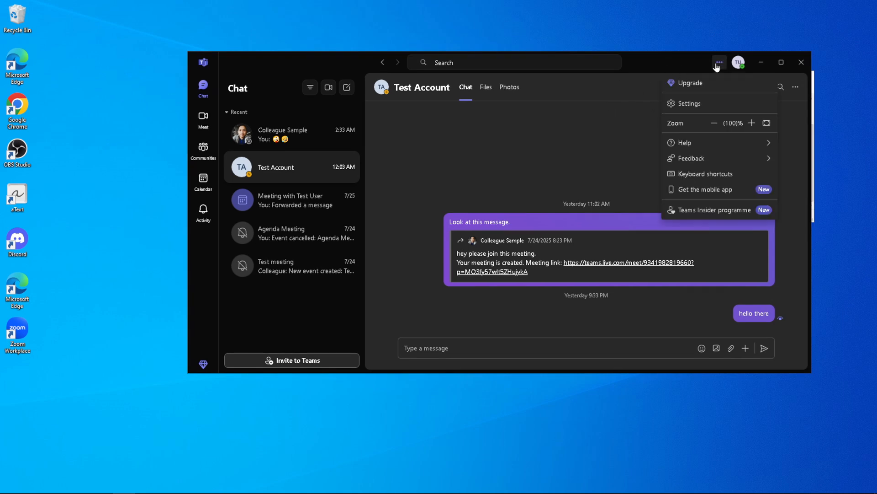